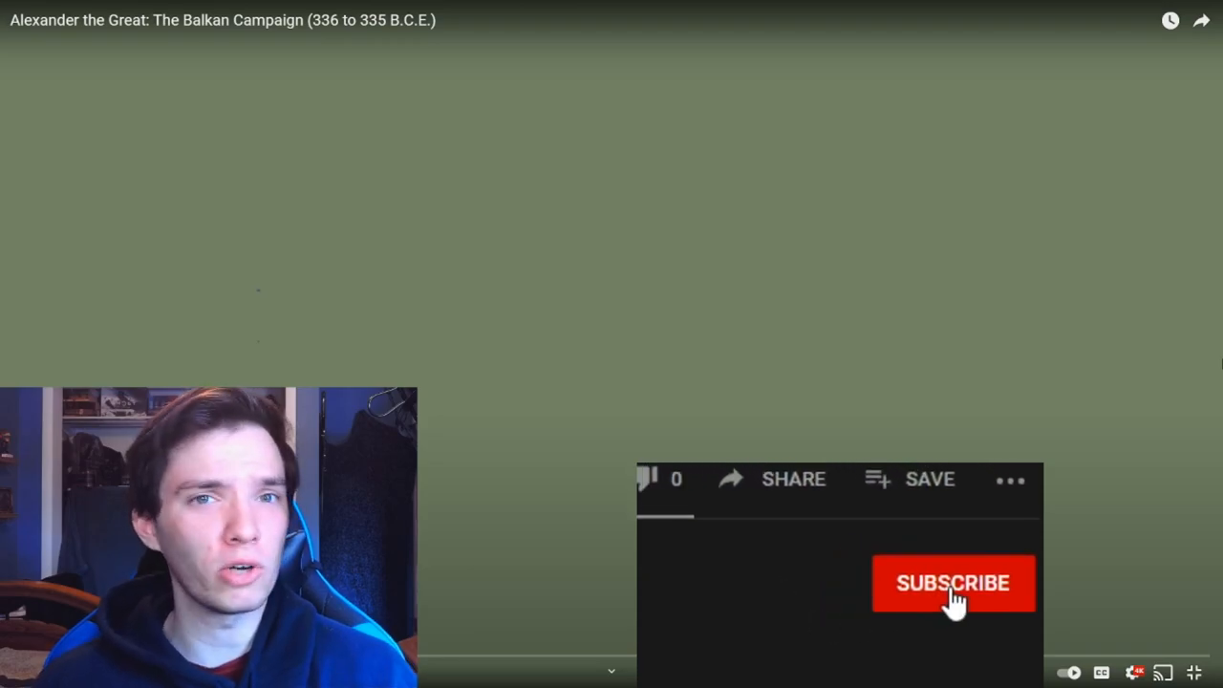
Pause the Balkan Campaign video on the player to make room for commentary
left_click(952, 582)
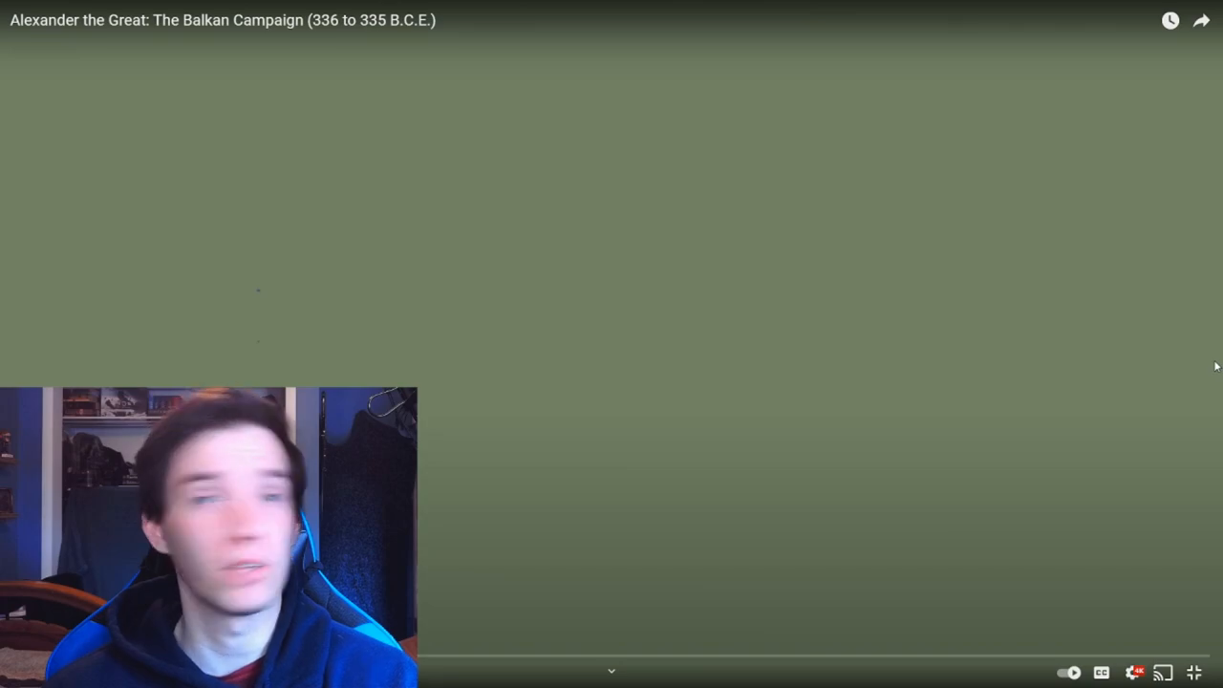
left_click(611, 344)
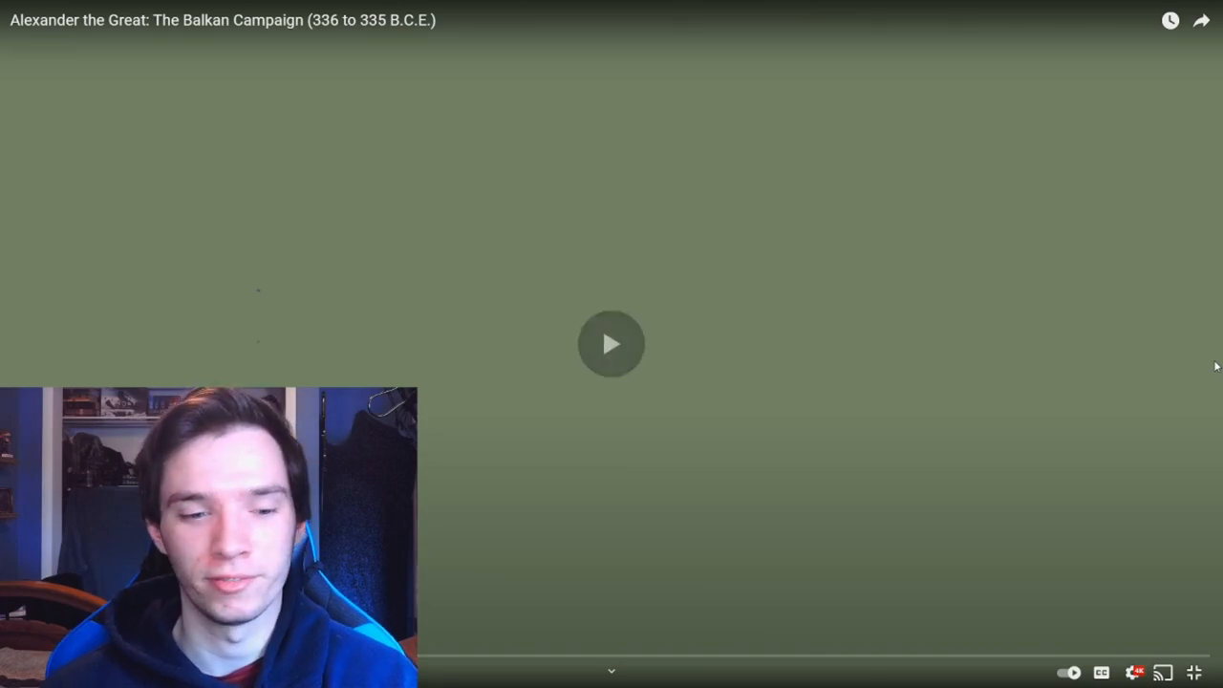
left_click(610, 343)
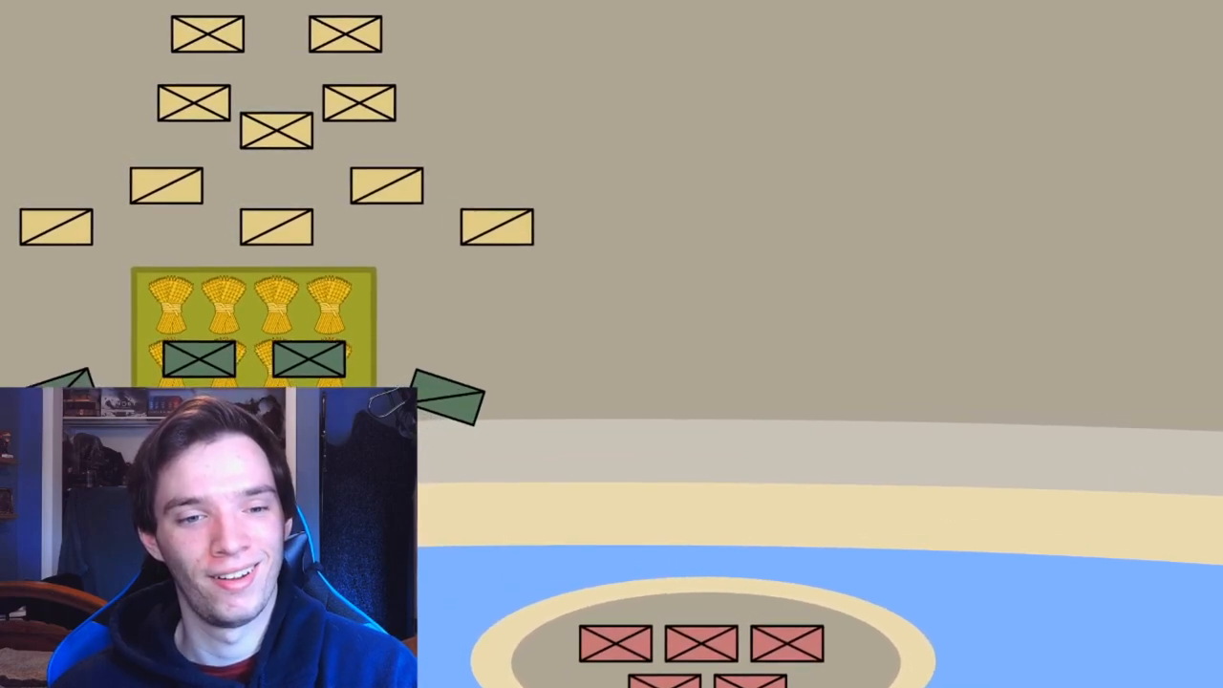
mouse_move(611, 382)
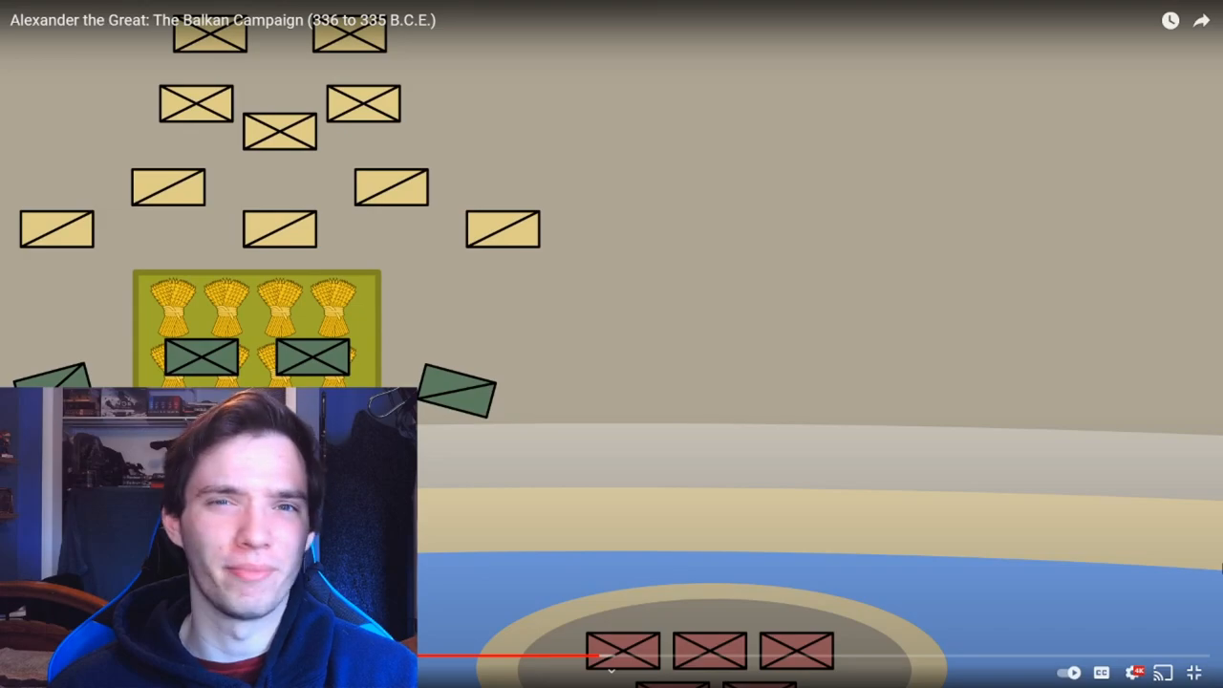